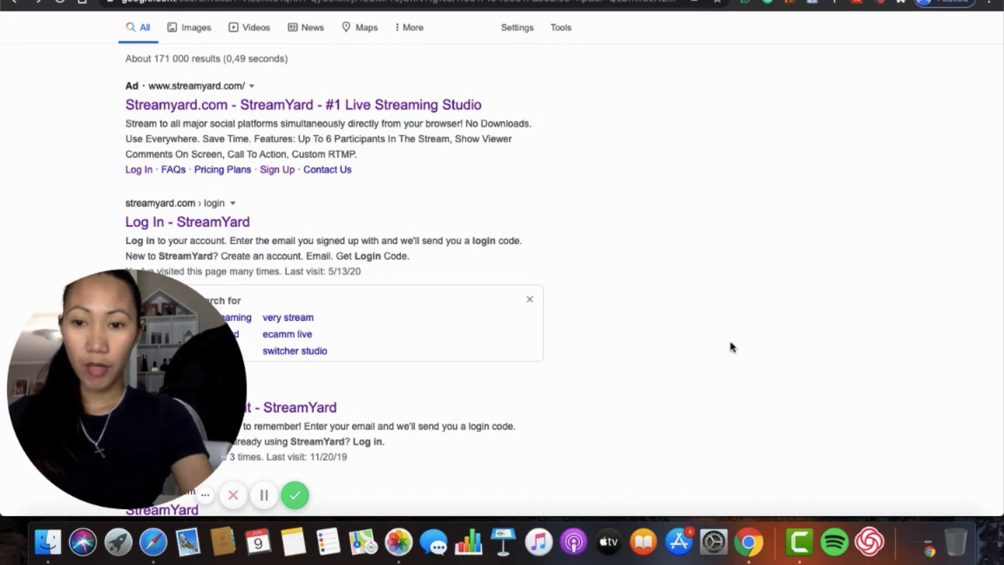
Step: Open the 'Log In - StreamYard' result from the Google results list
scroll(up, 3)
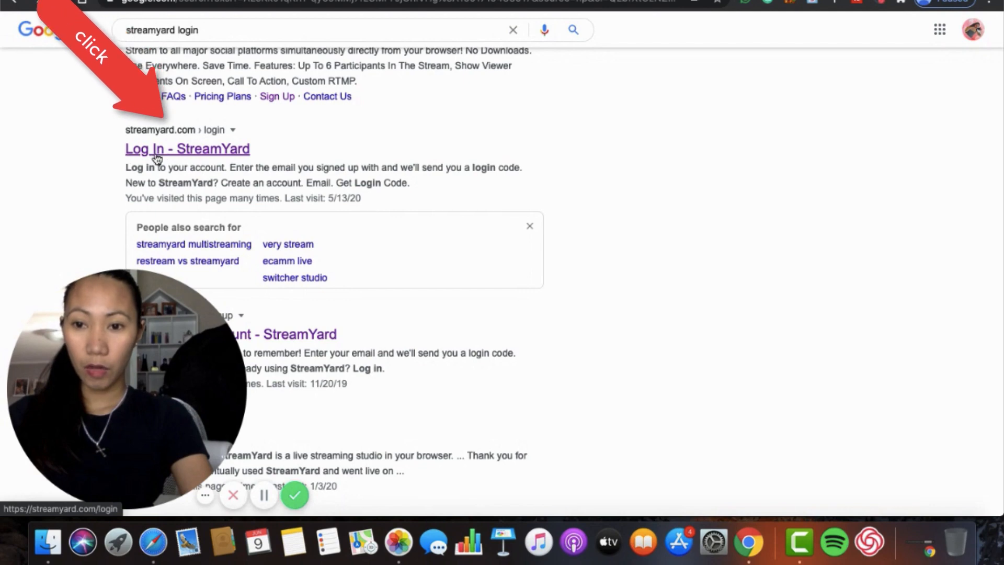
click(188, 148)
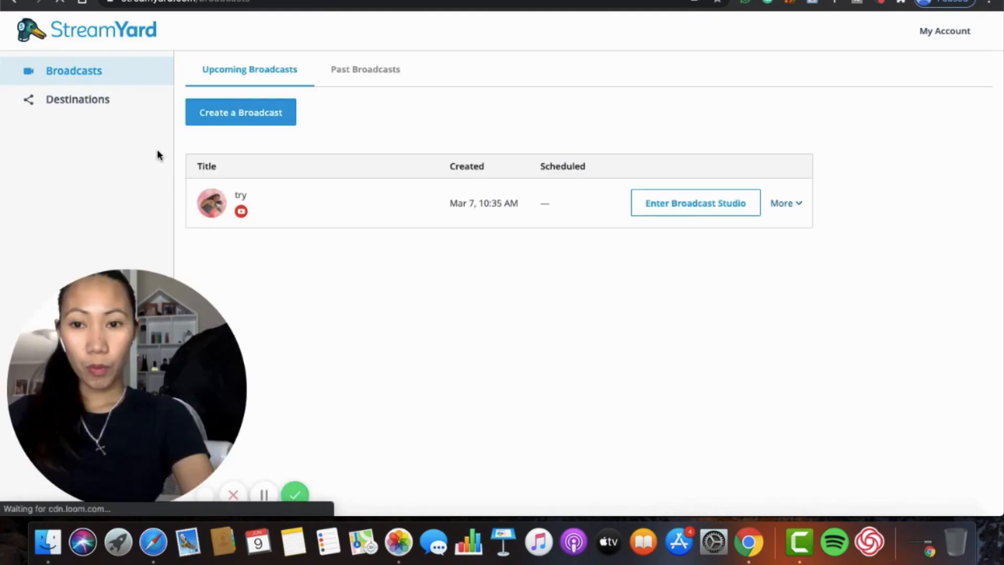
mouse_move(386, 121)
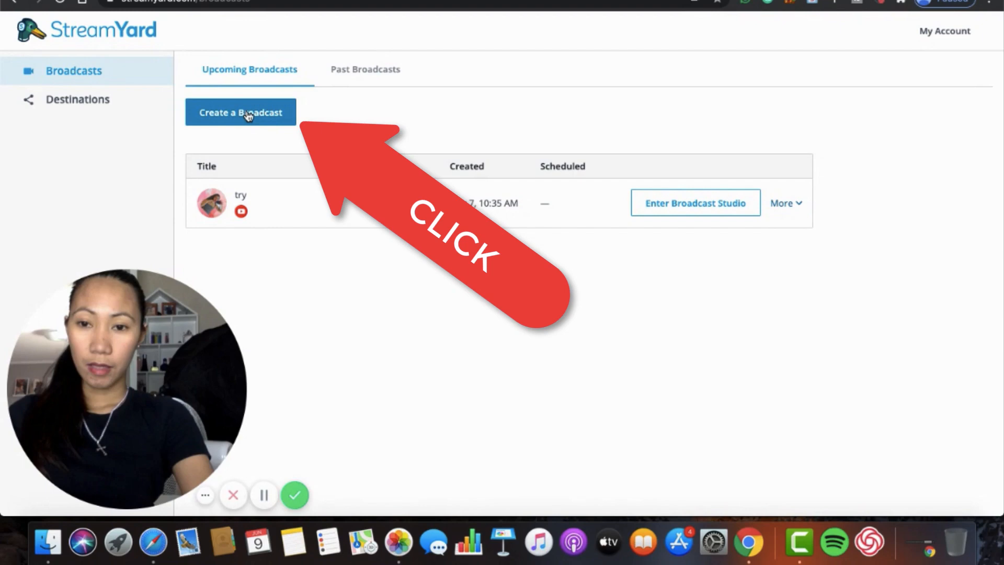
Step: Start a new broadcast on the YouTube channel and enter the title 'Try'
click(241, 112)
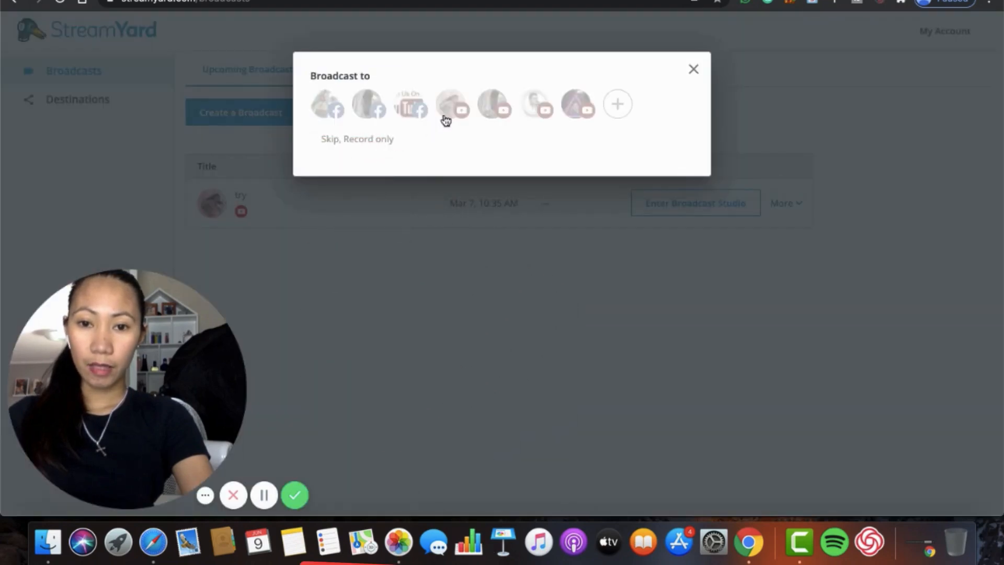
click(451, 103)
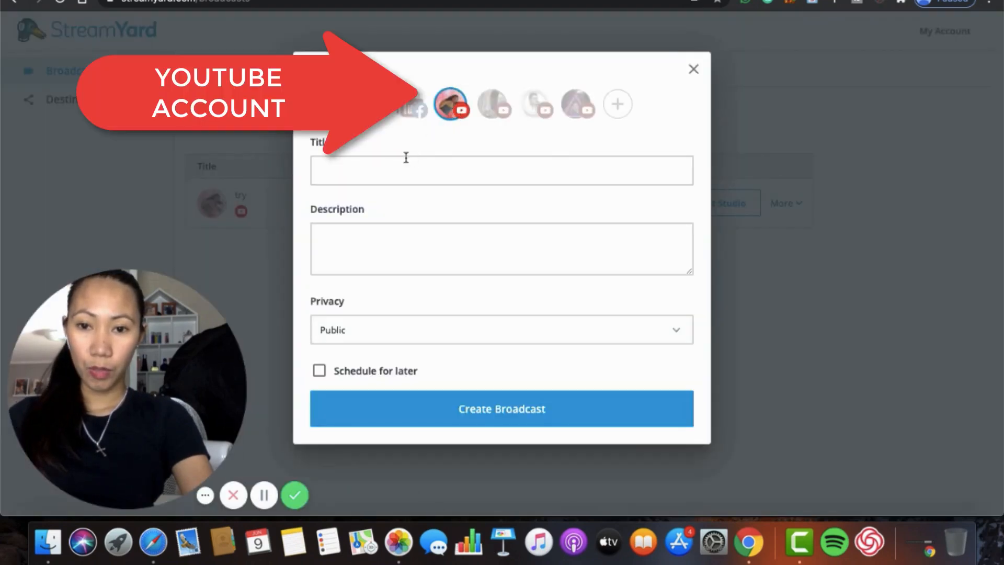
click(501, 171)
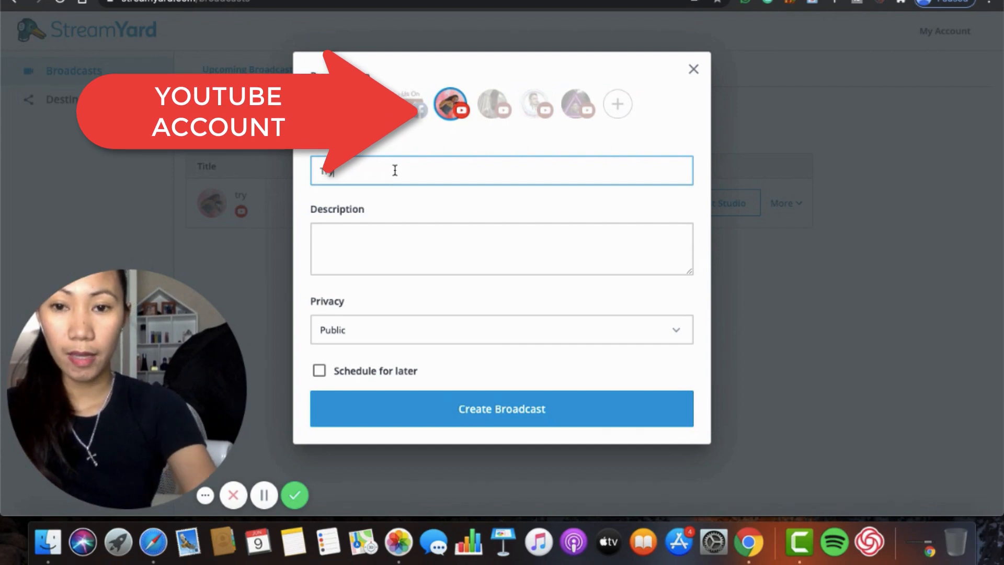
Step: Set the broadcast privacy to Private and create the broadcast
click(501, 329)
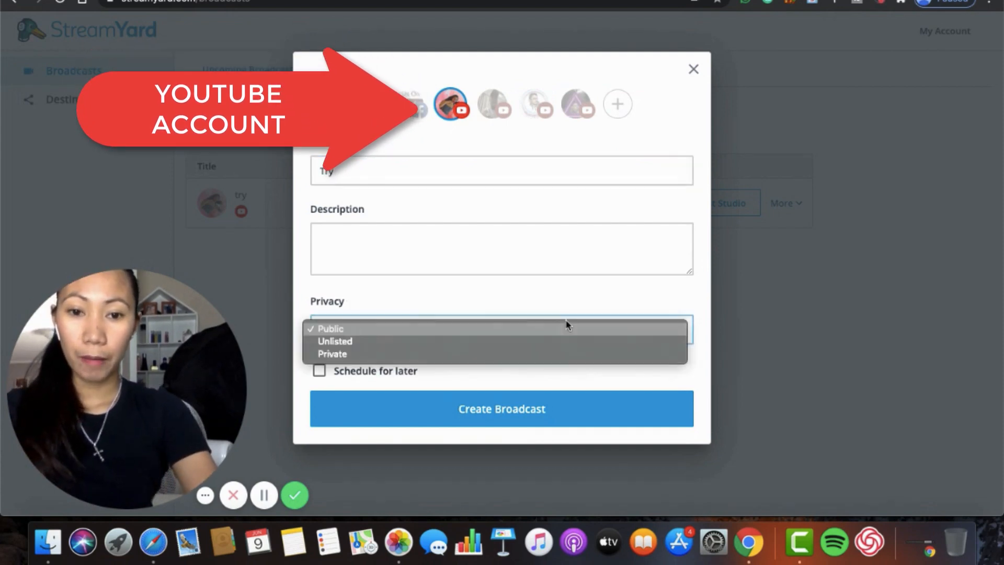
click(330, 328)
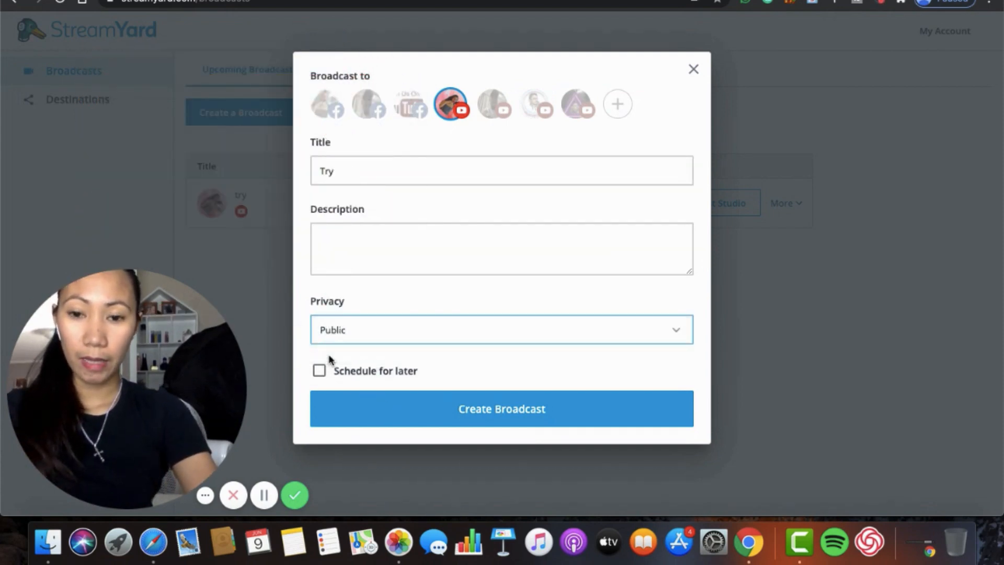
click(501, 329)
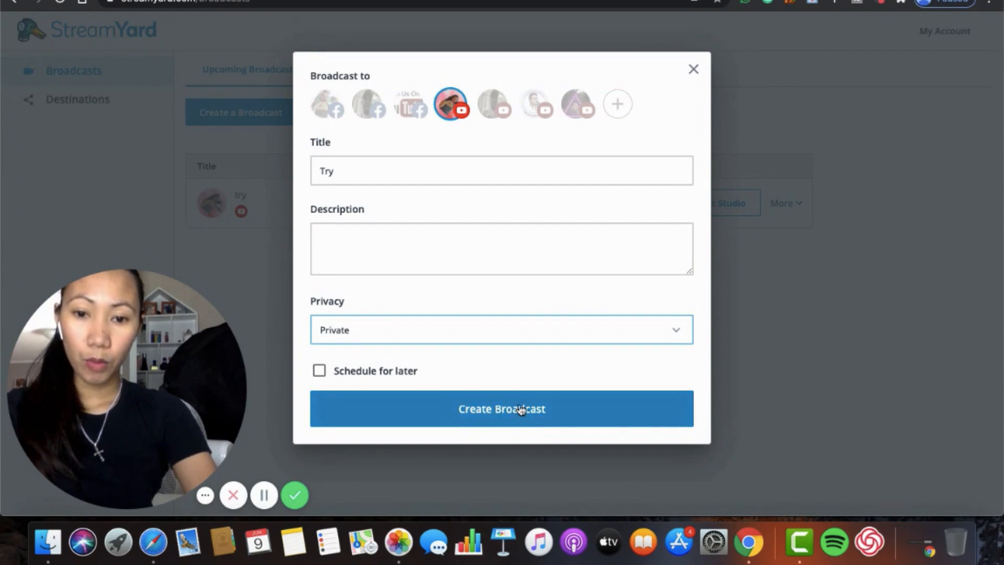
click(501, 409)
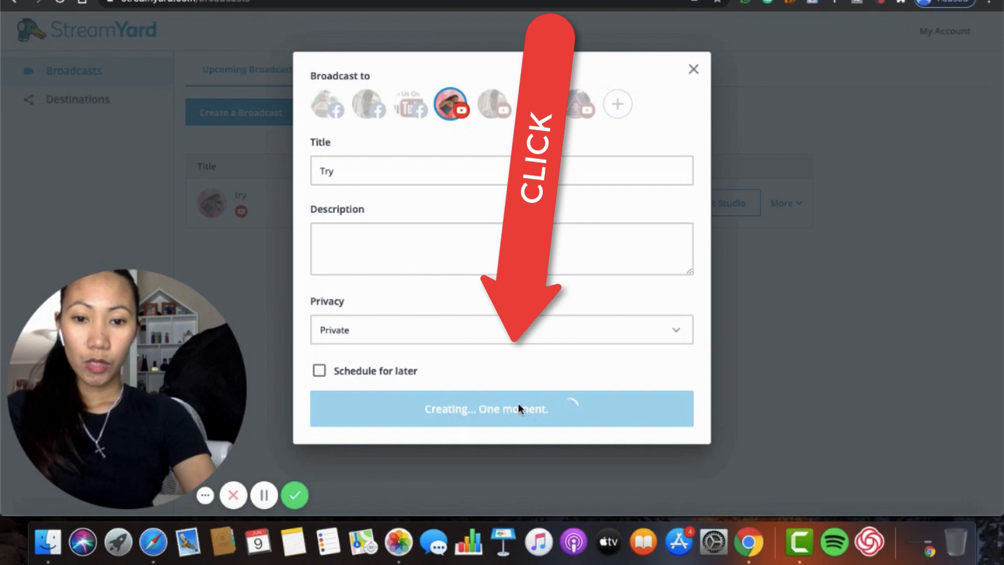
click(501, 409)
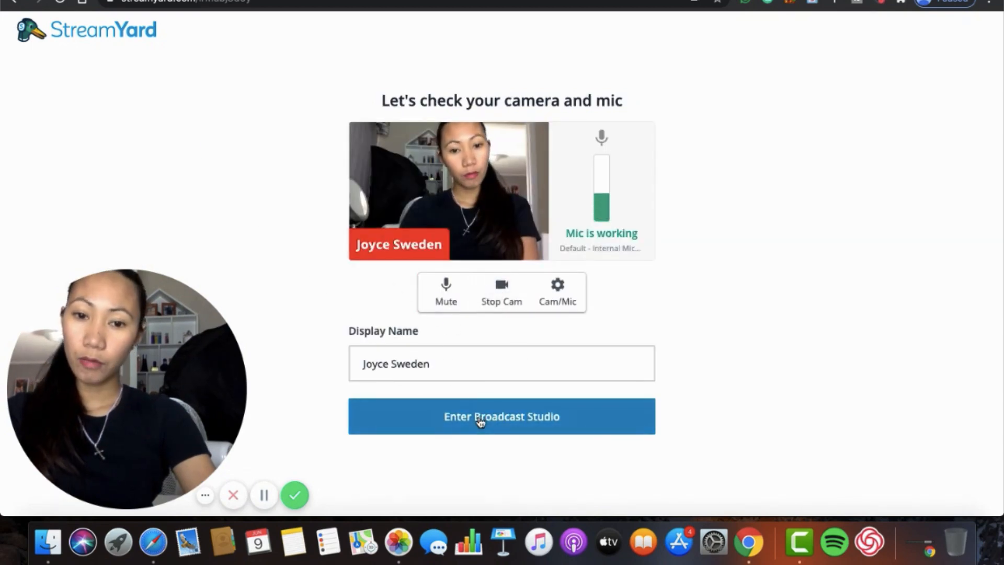
Step: Enter the broadcast studio for 'Try' from the camera and mic check
click(501, 415)
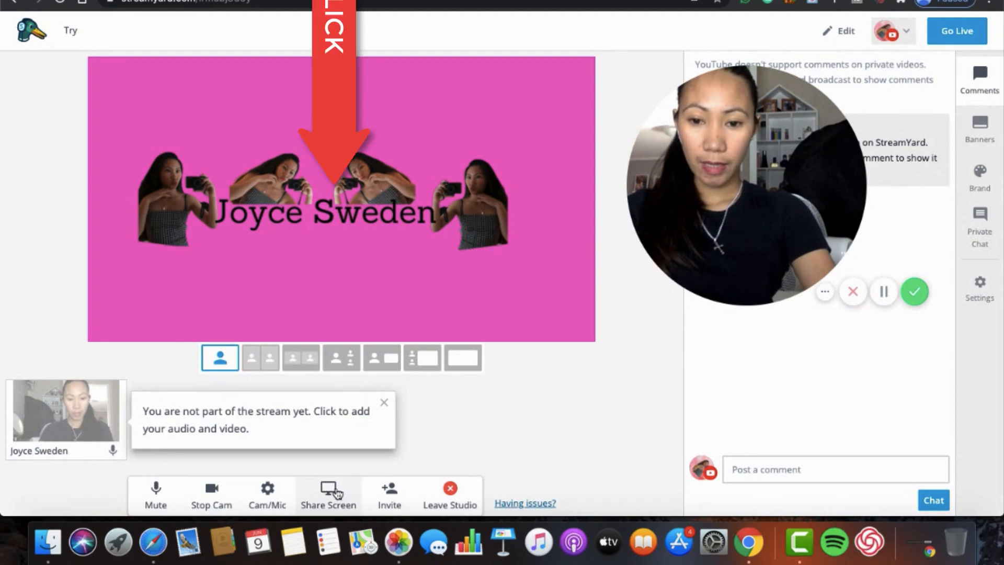
Step: Start a screen share from the studio toolbar, bringing up the sharing tips
click(327, 493)
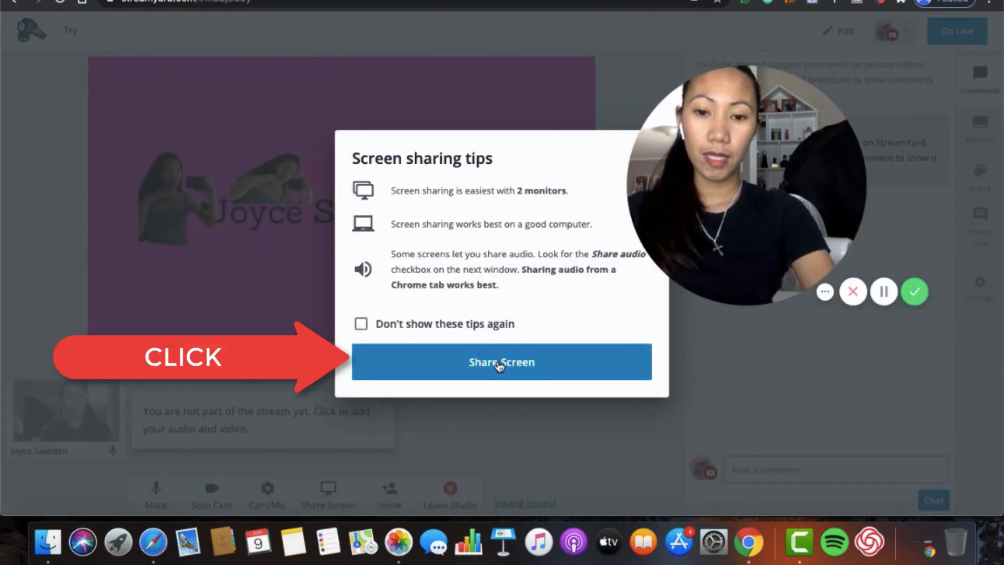
Step: Share the Wheel of Names Chrome tab into the 'Try' studio stage
click(501, 362)
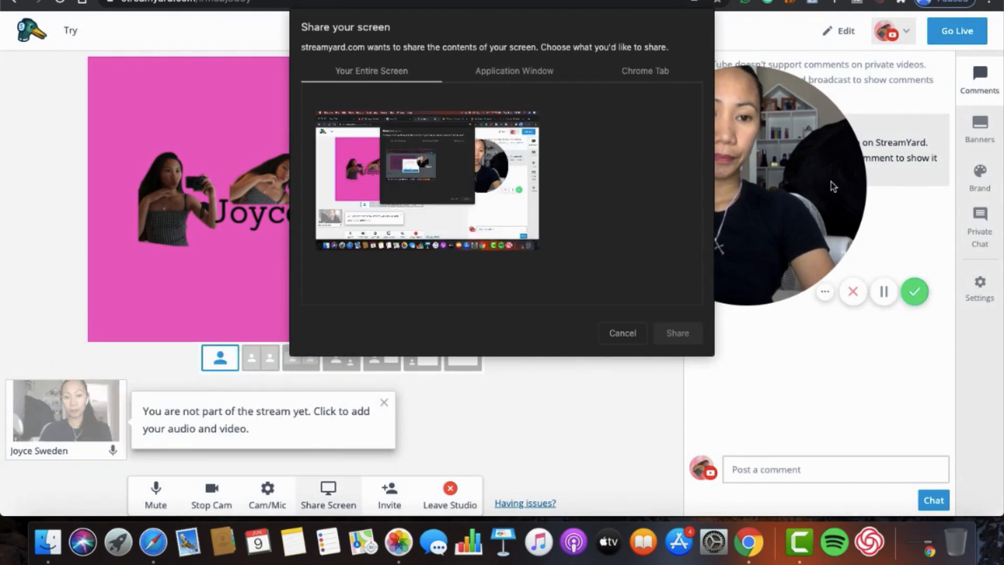
click(427, 177)
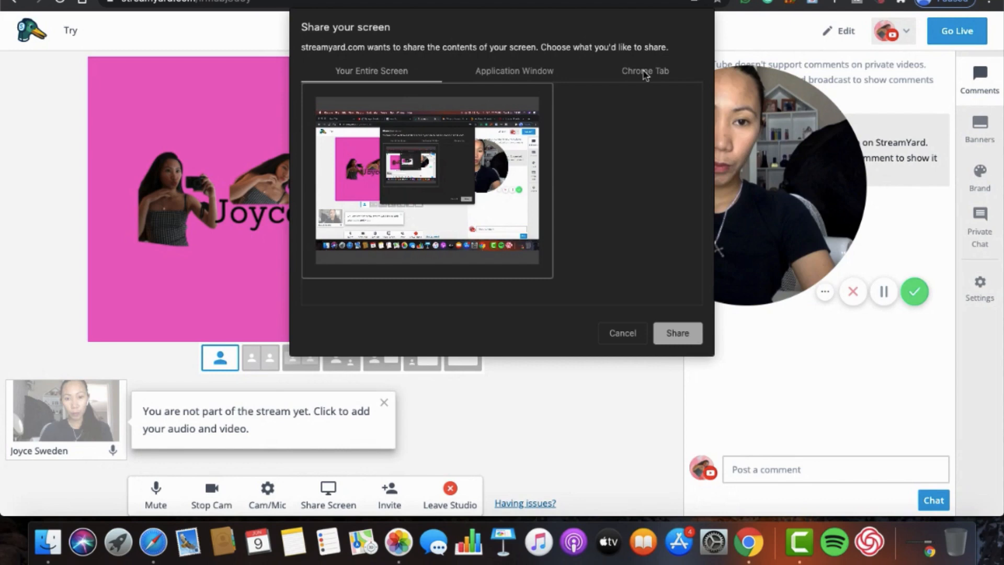
click(645, 71)
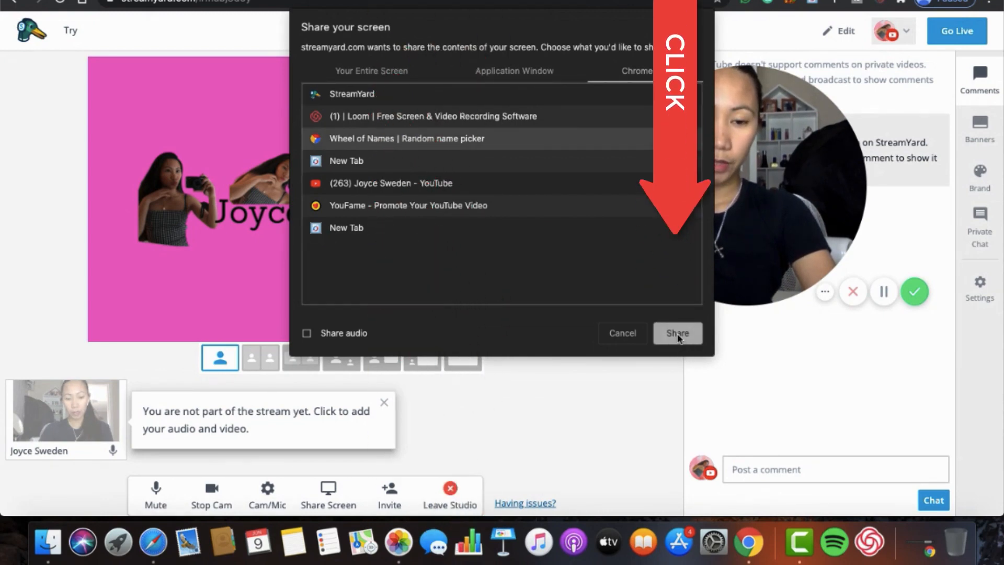
click(677, 333)
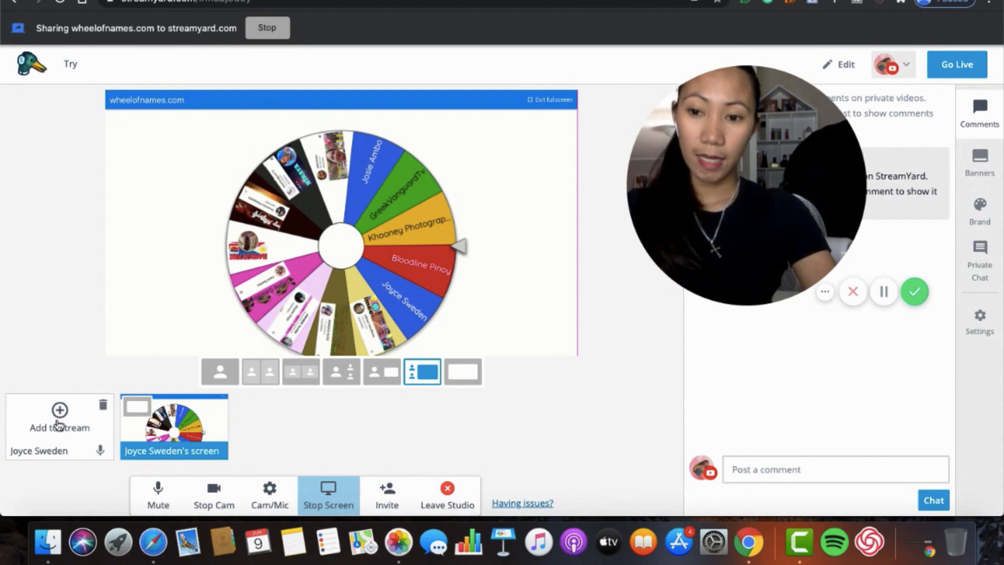
click(59, 410)
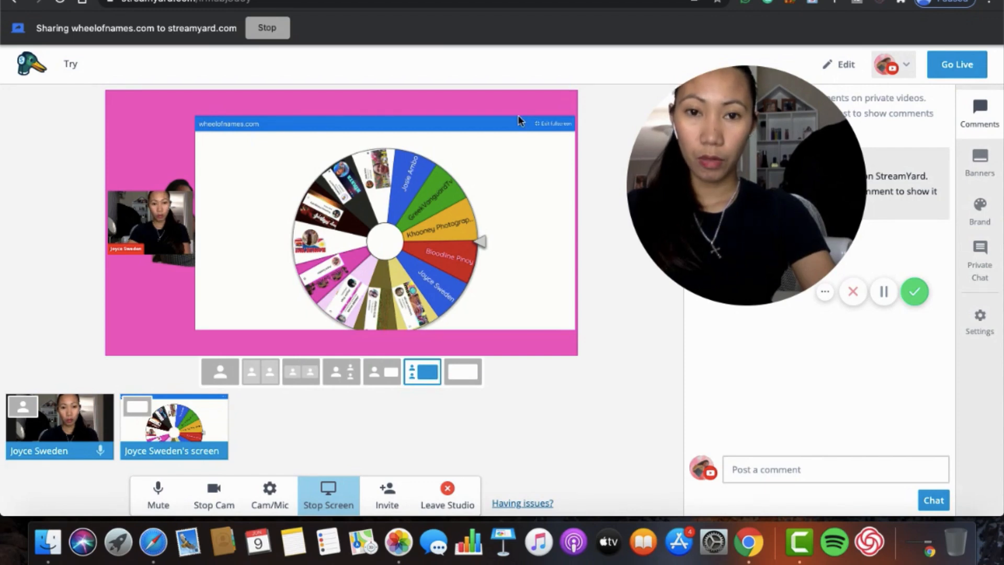
mouse_move(583, 14)
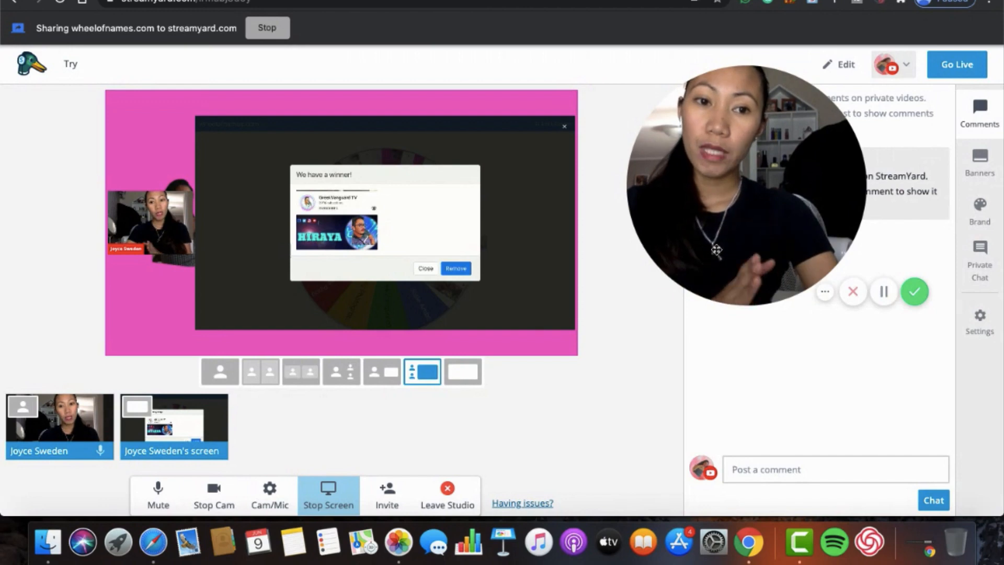
mouse_move(918, 139)
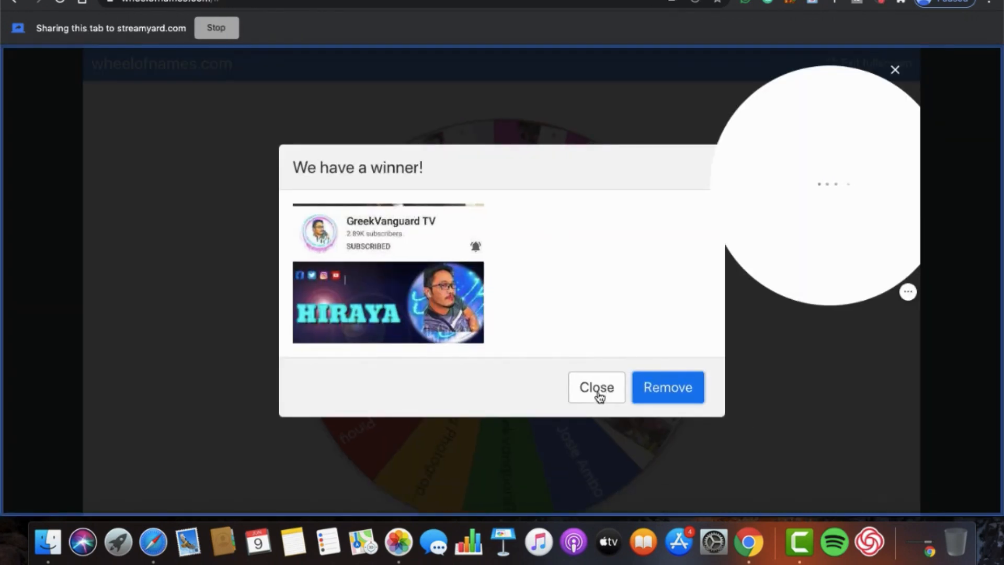
click(595, 387)
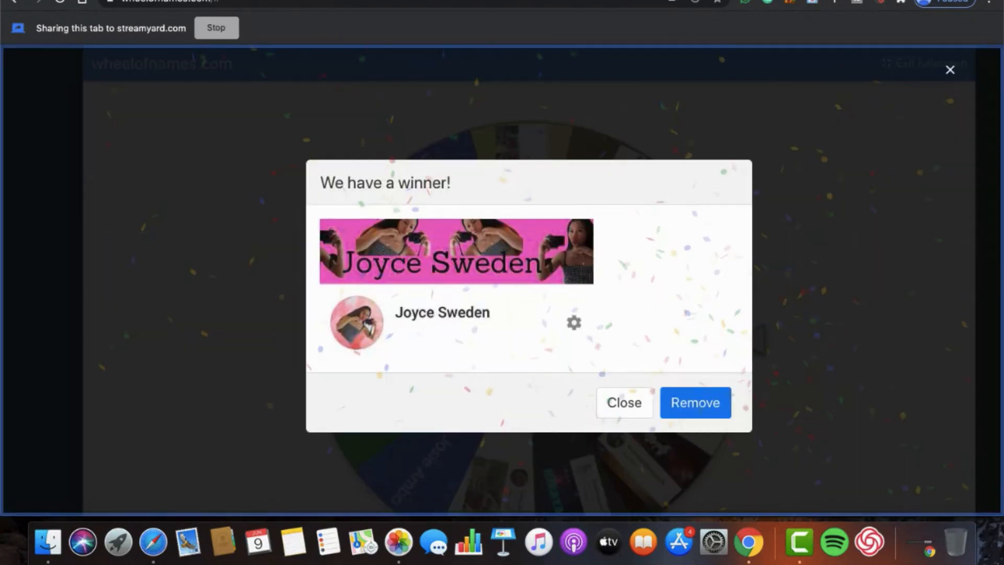
click(624, 402)
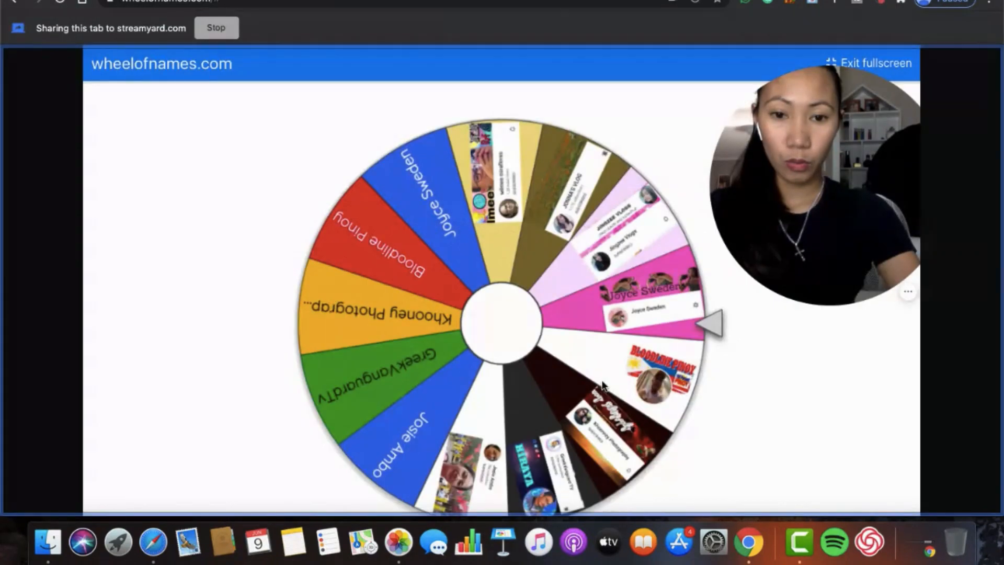